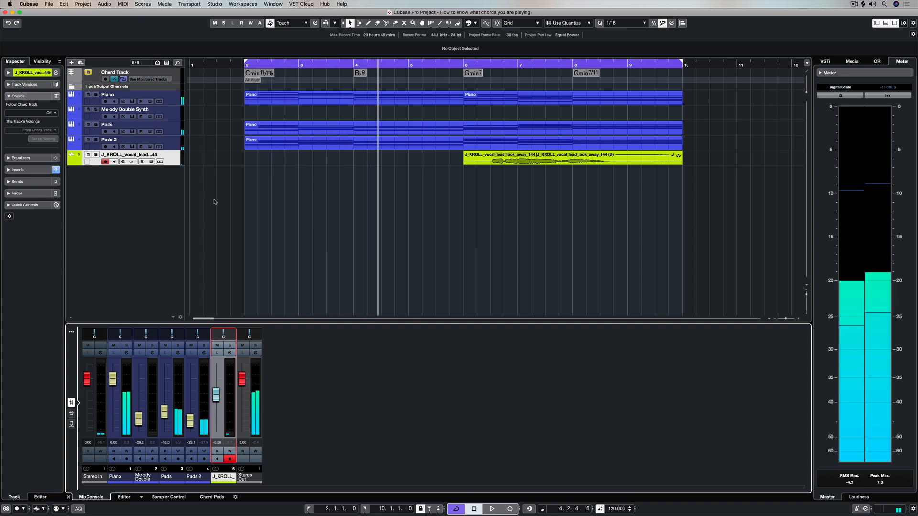
Step: Rename the vocal audio track to 'L Vox'
double_click(129, 154)
text(L Vox)
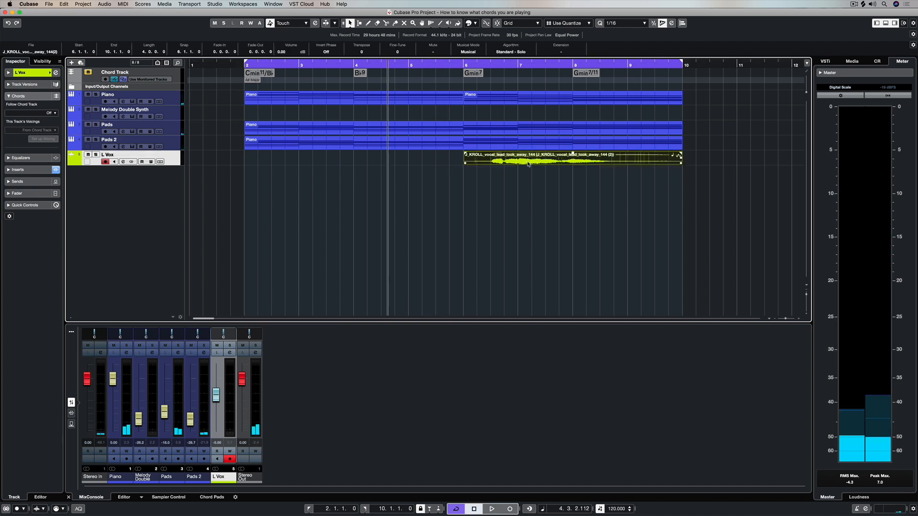
Step: Analyze the L Vox event with VariAudio into note segments and split its opening note
double_click(570, 159)
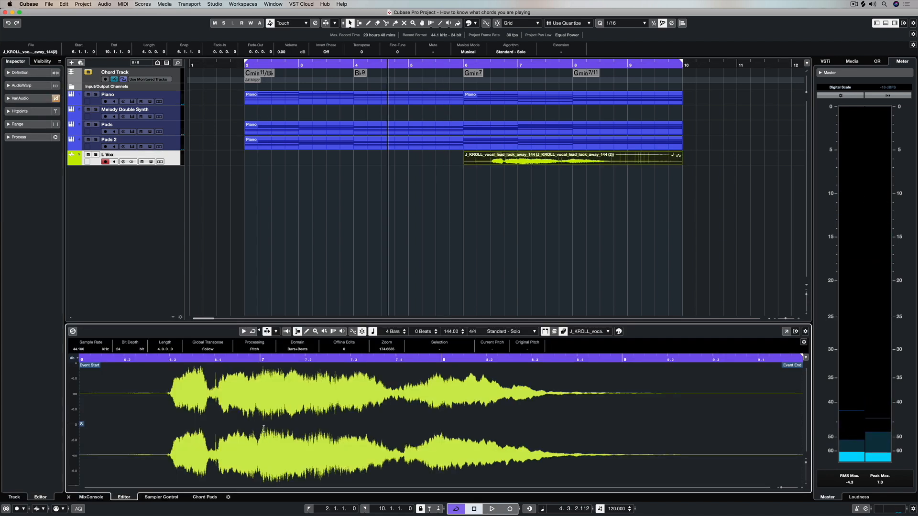
click(21, 98)
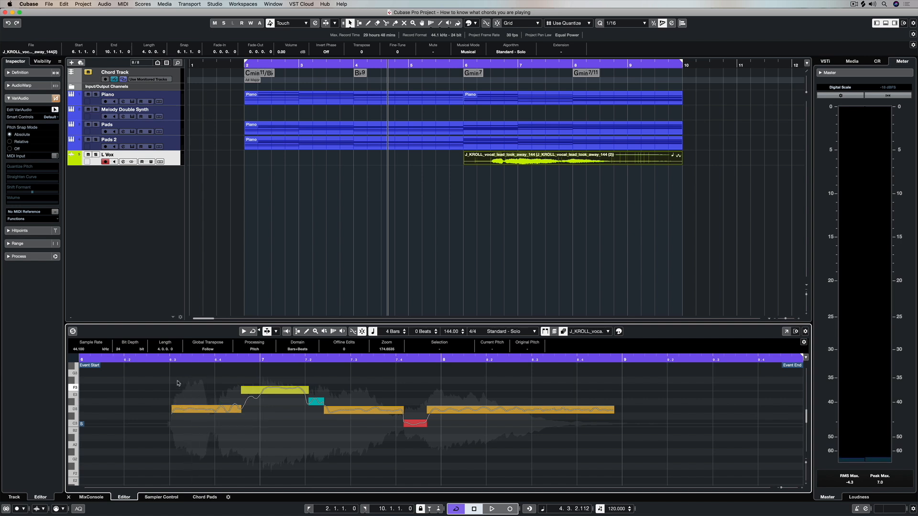
click(492, 508)
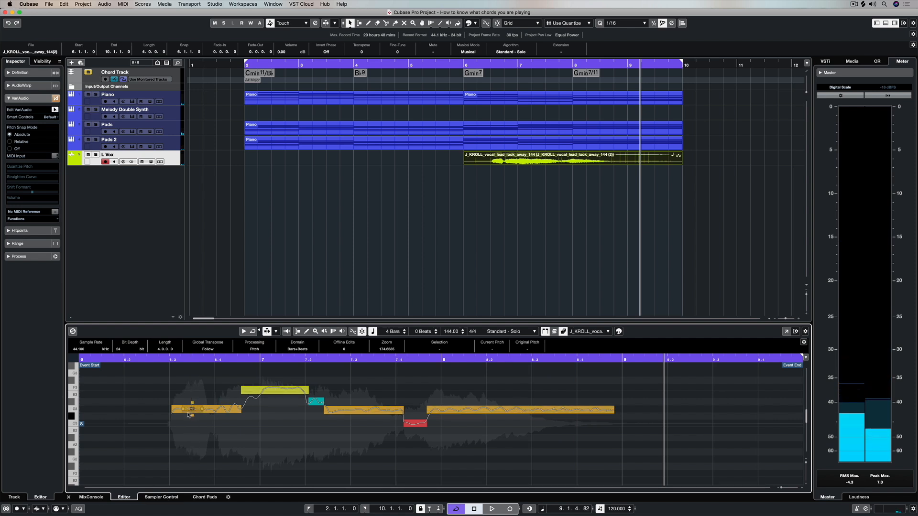
click(491, 508)
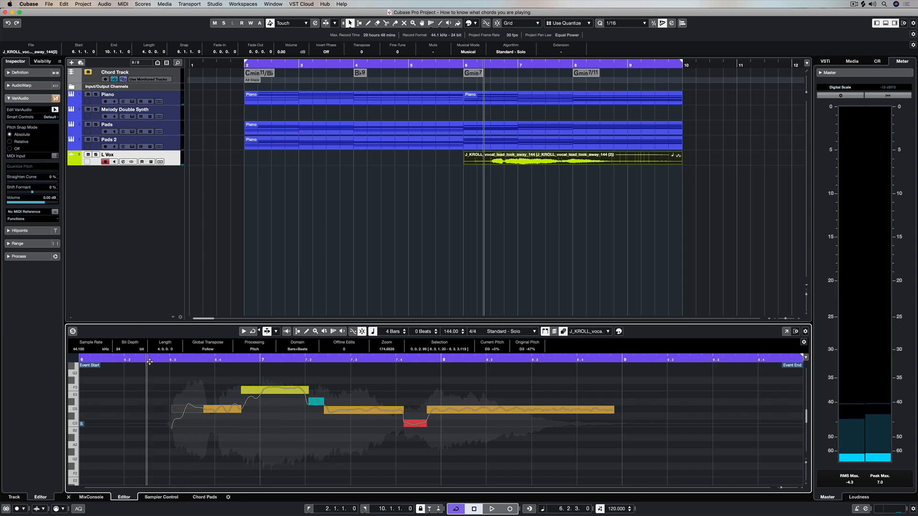
click(492, 508)
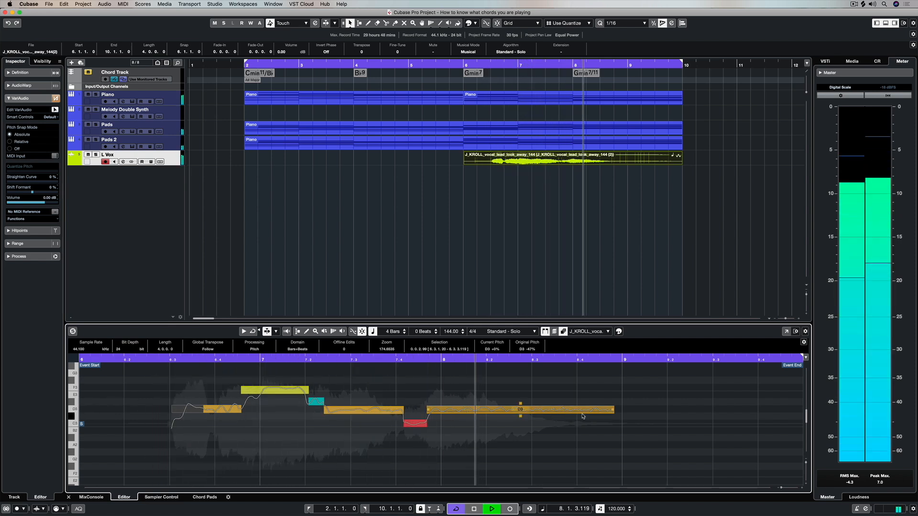
click(492, 508)
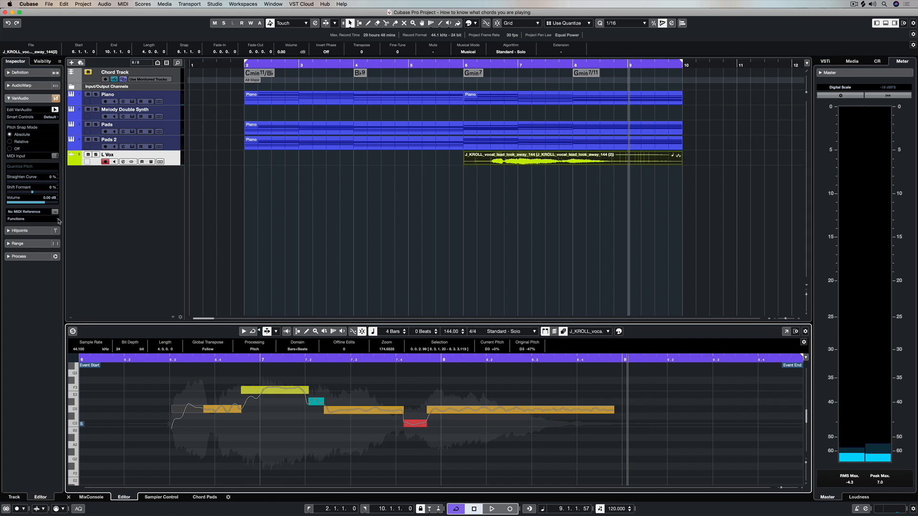
Step: Extract MIDI from L Vox as Just Notes, No Pitchbend Data, to the Project Clipboard
click(24, 211)
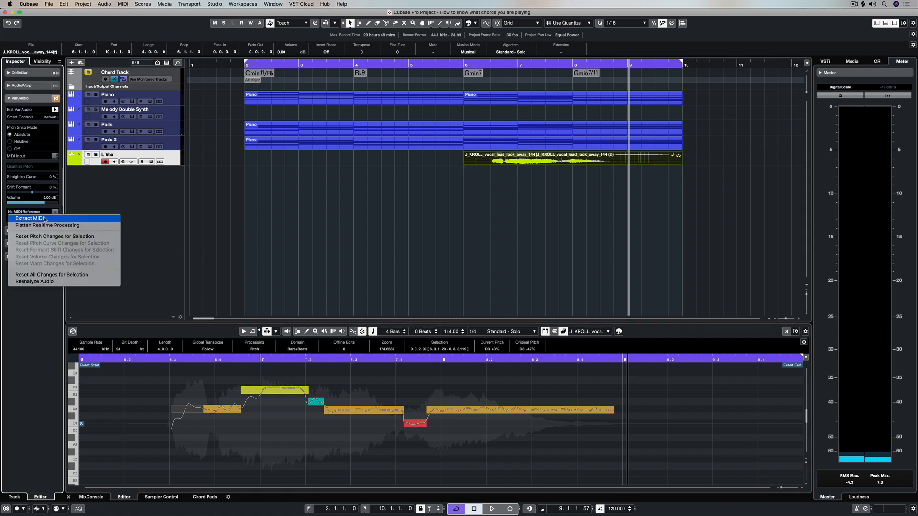
click(30, 218)
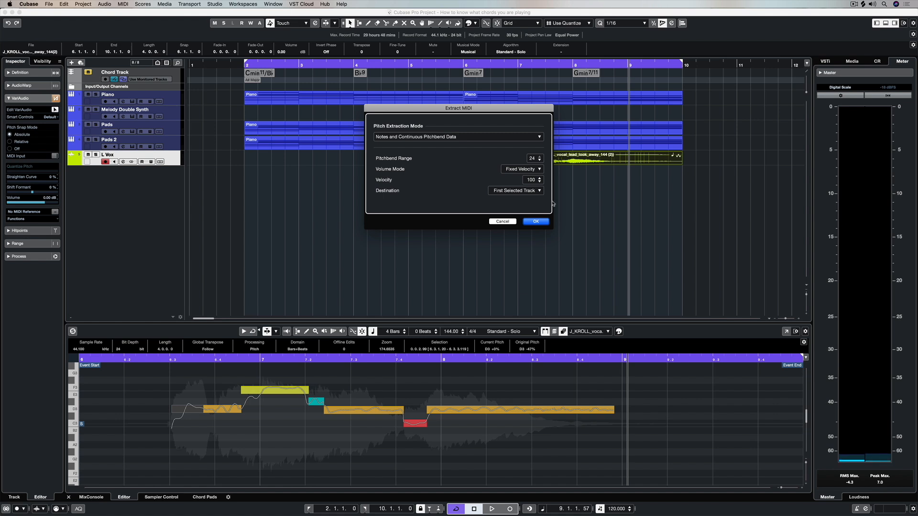
click(456, 136)
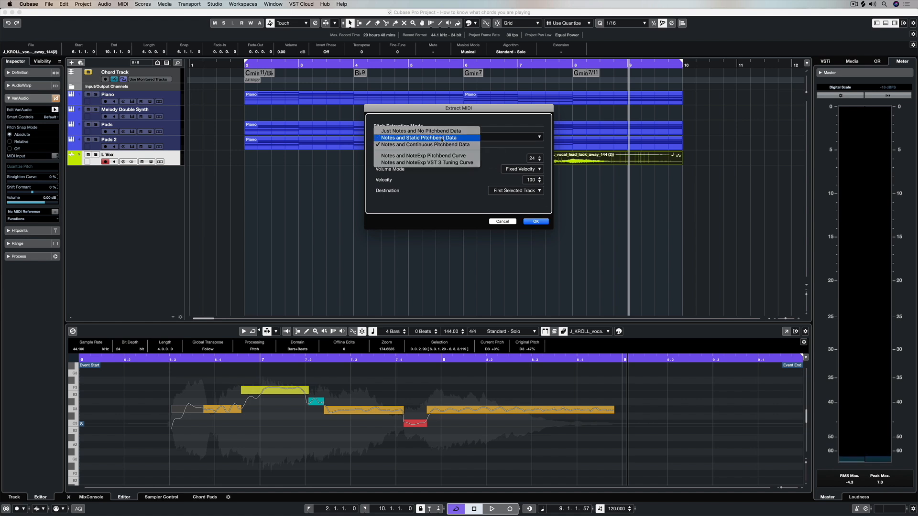
click(423, 144)
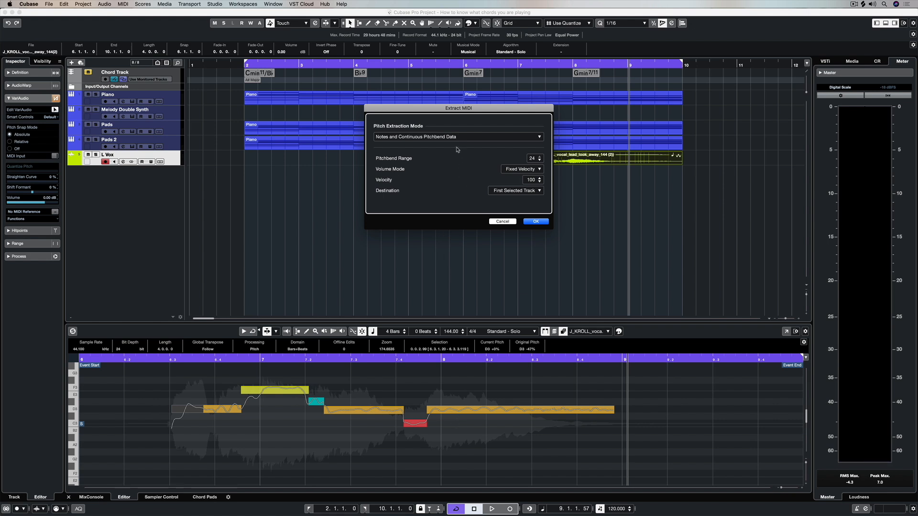
click(457, 136)
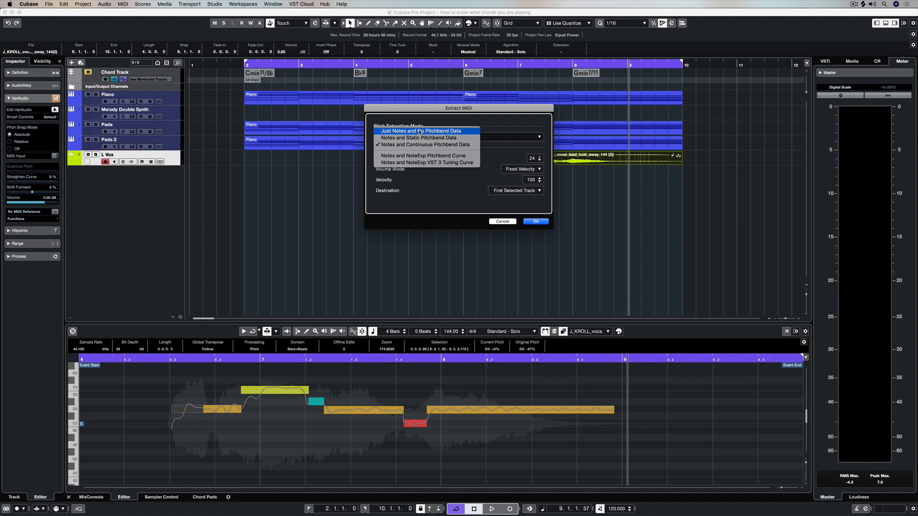
click(421, 131)
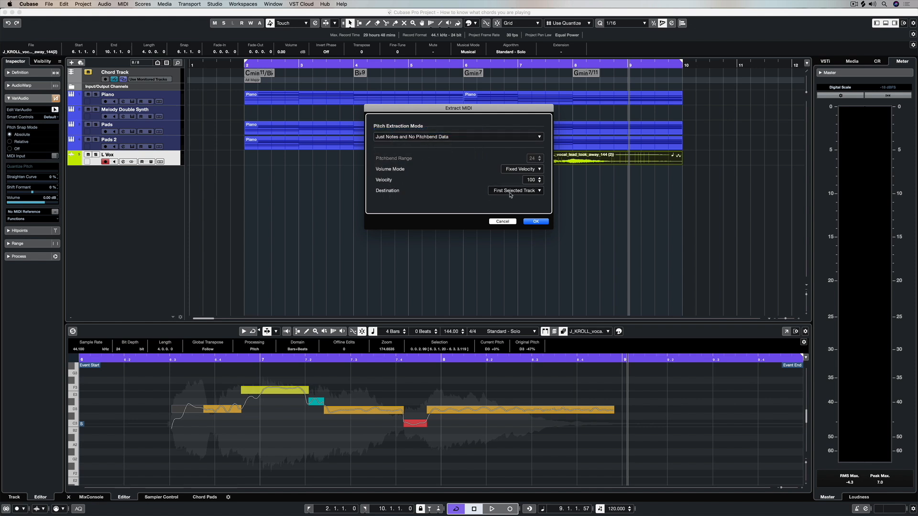
click(515, 191)
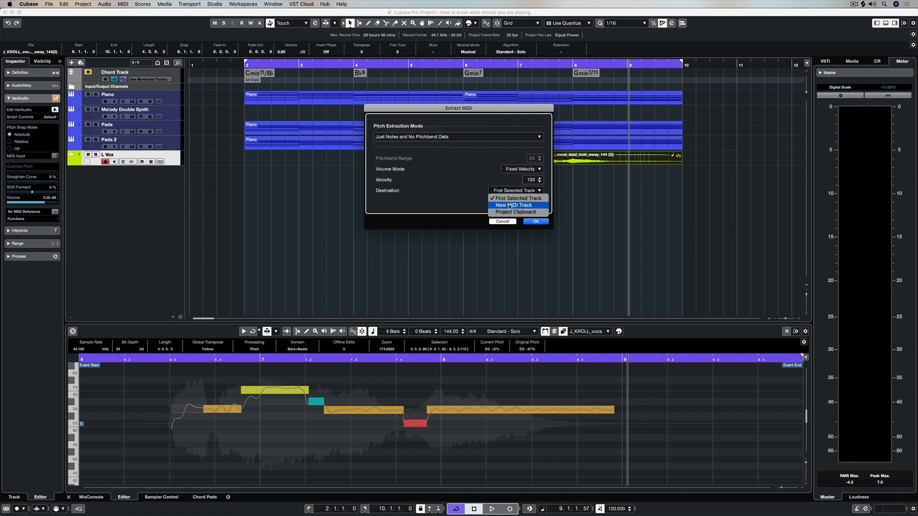
click(517, 211)
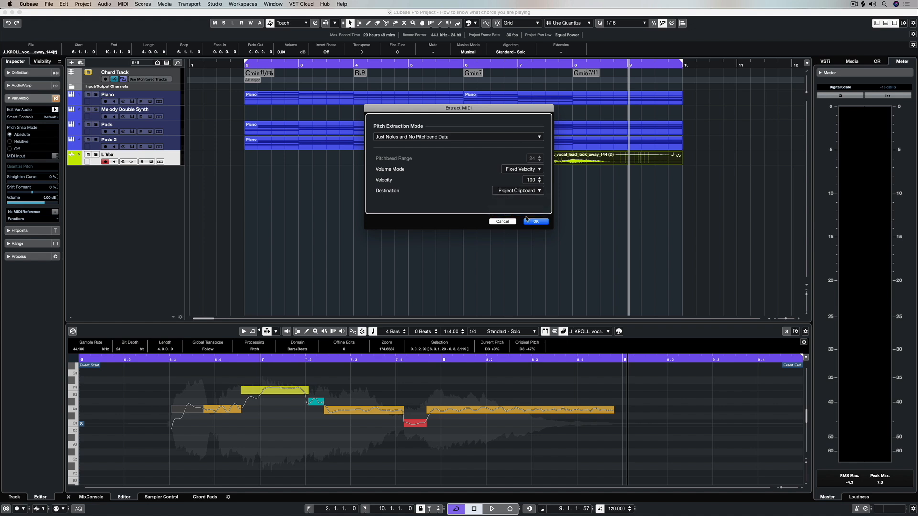
click(534, 221)
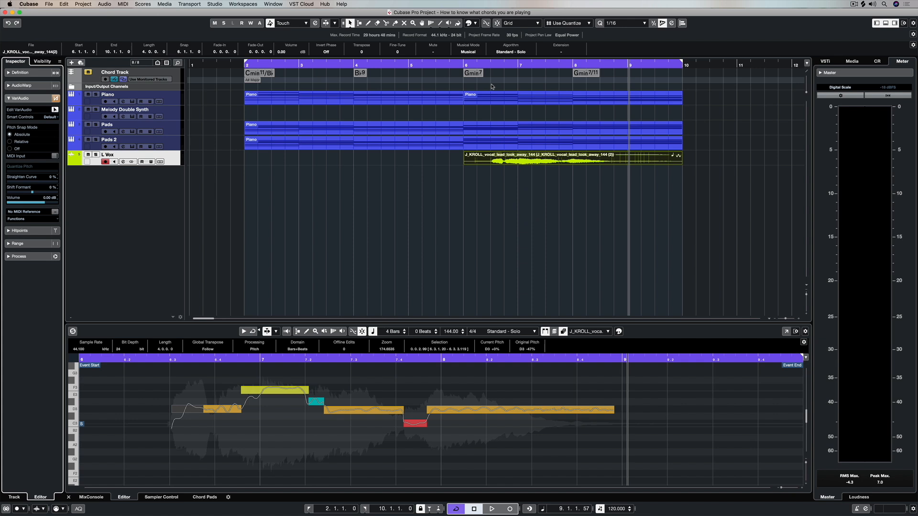
mouse_move(464, 65)
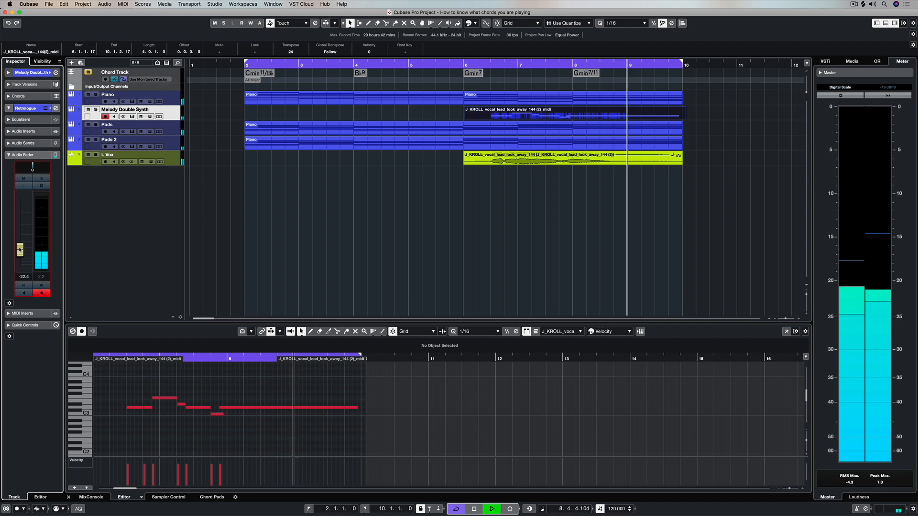
Step: Voice the Melody Double Synth's Retrologue with a D-Lead preset and close the synth window
click(474, 509)
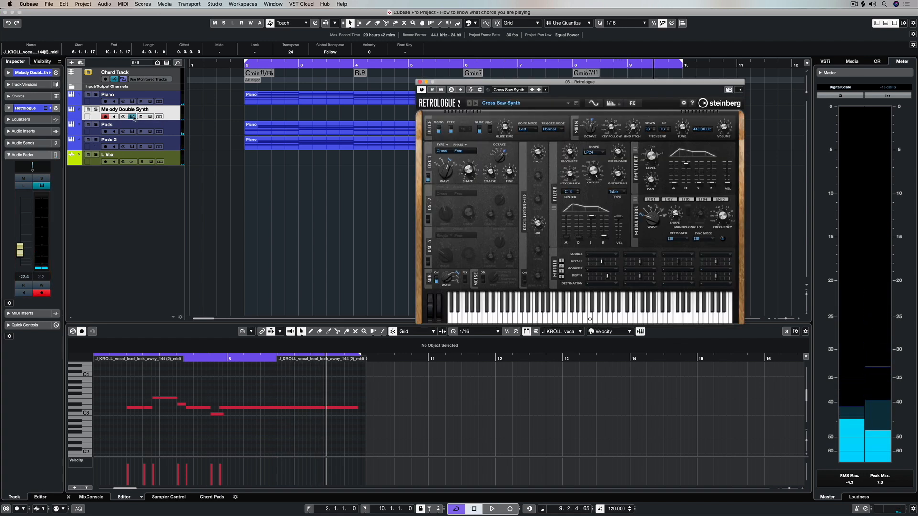
click(518, 90)
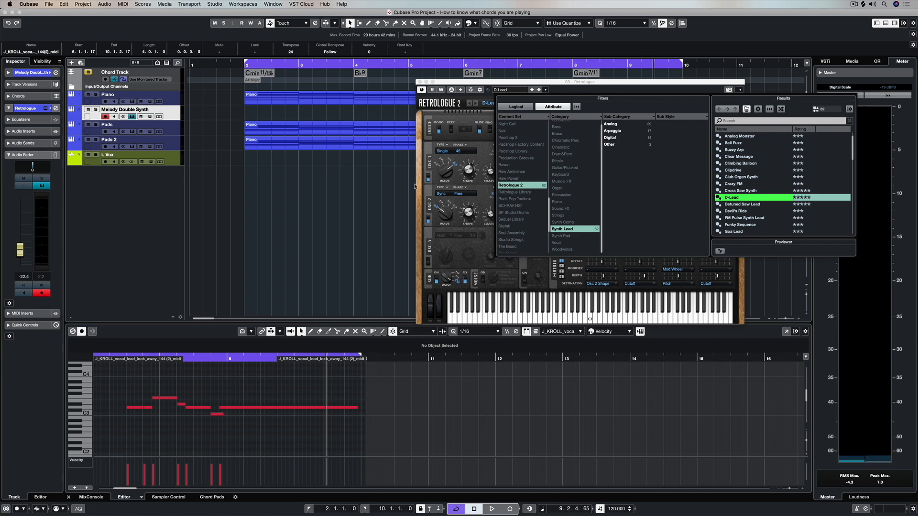
mouse_move(448, 65)
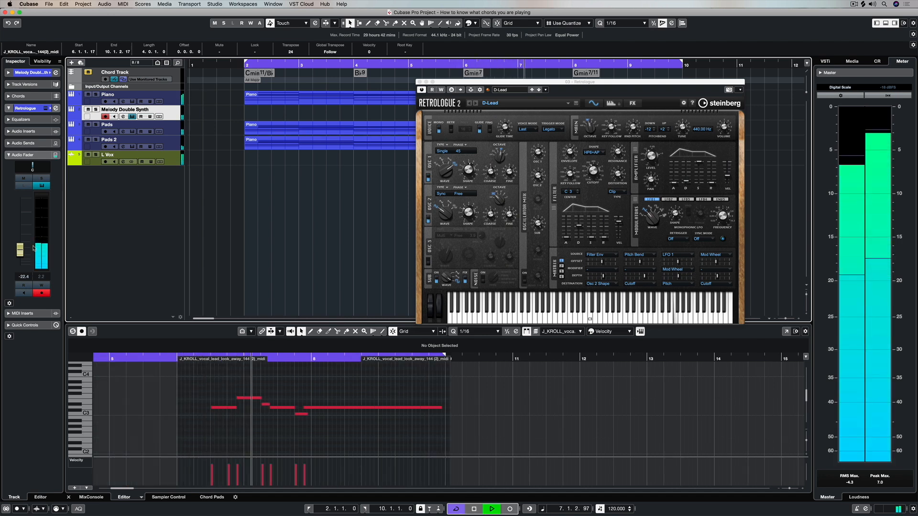
drag(19, 252, 19, 246)
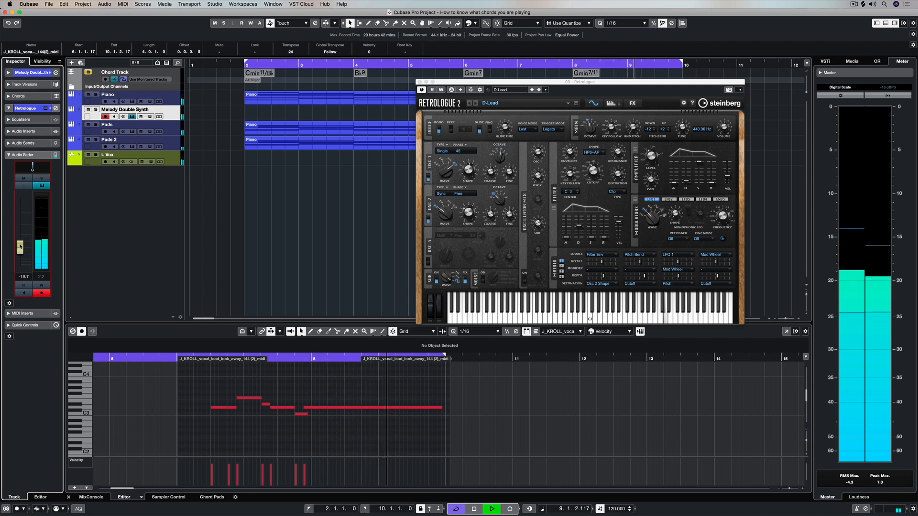
click(473, 508)
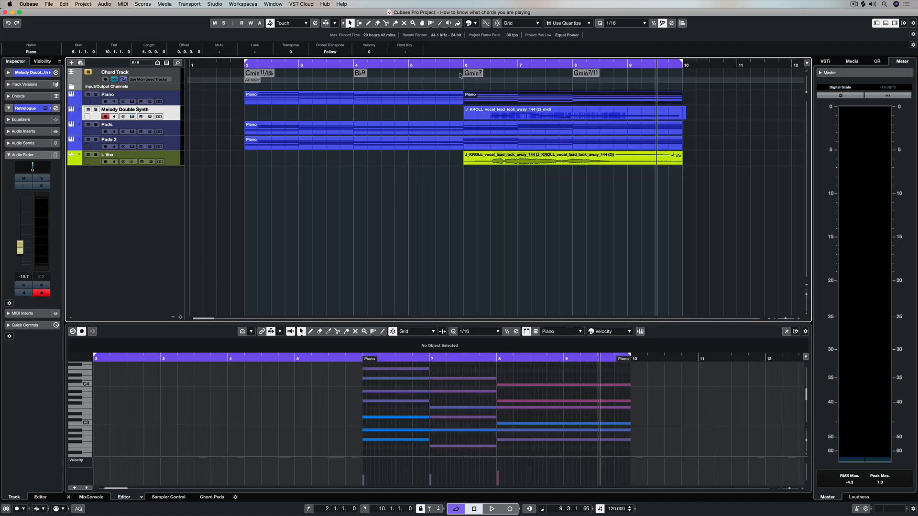
Step: Generate three harmony voices (Soprano, Alto, Tenor) from the L Vox event
double_click(573, 156)
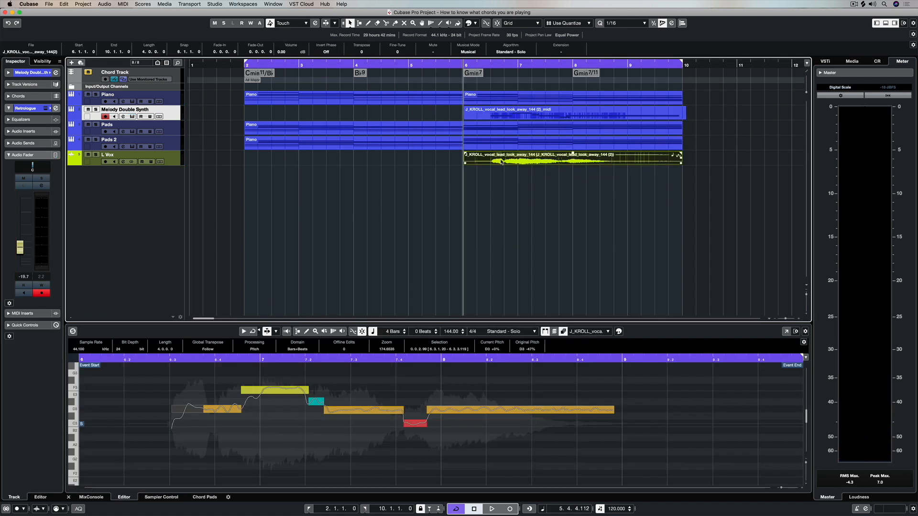
click(105, 4)
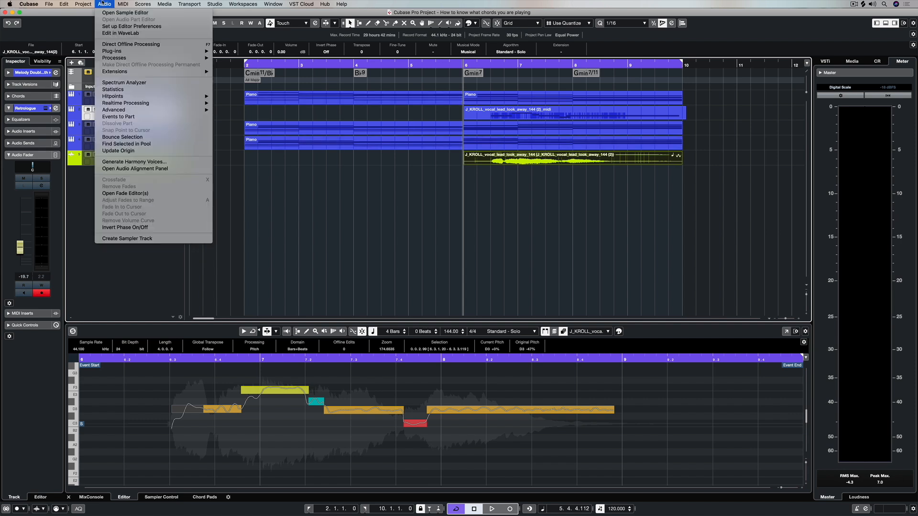
click(134, 162)
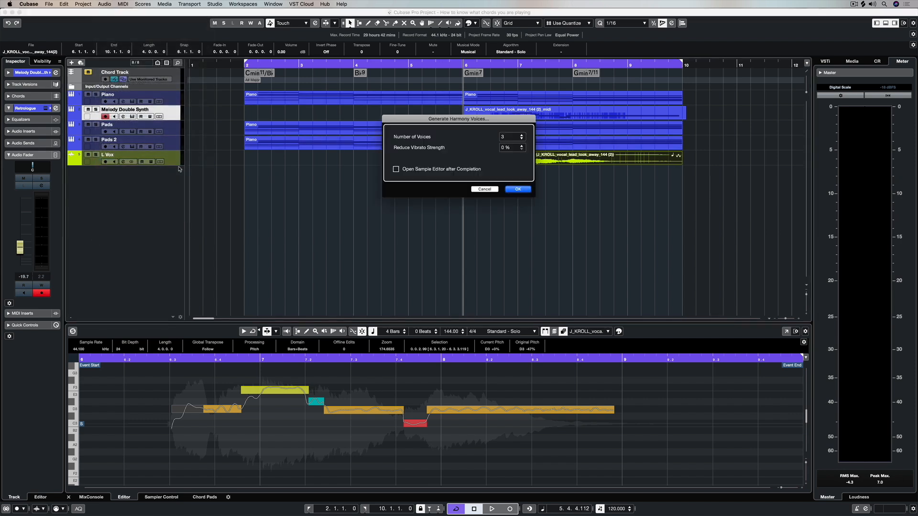
click(509, 136)
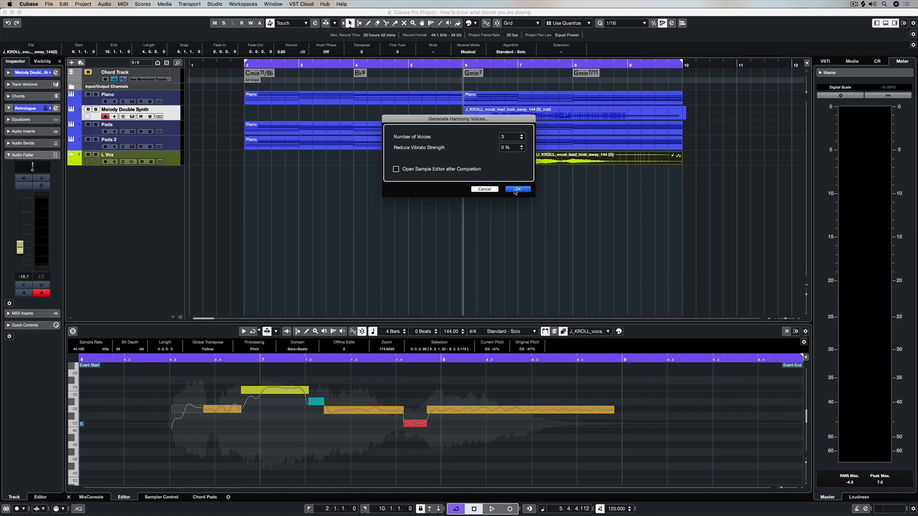
click(516, 189)
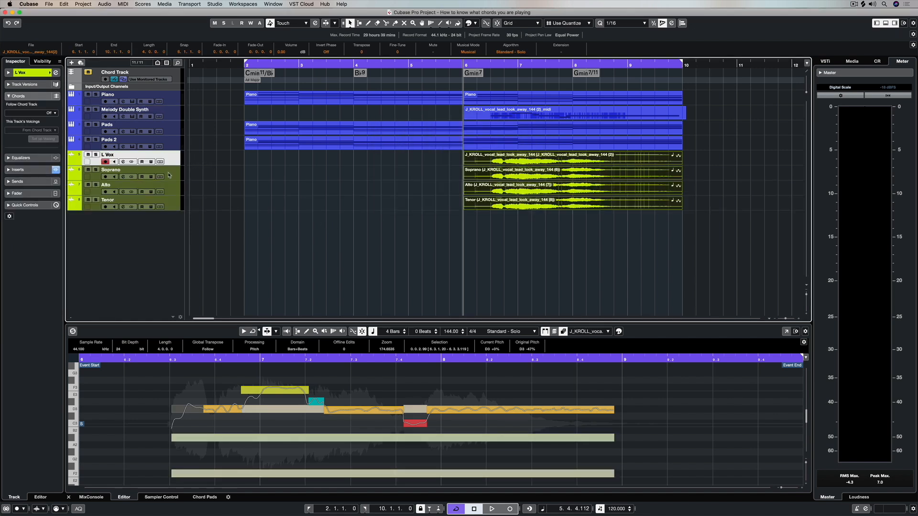
Step: Lower the Soprano and Tenor faders, then play back the harmonies from the vocal phrase
click(110, 170)
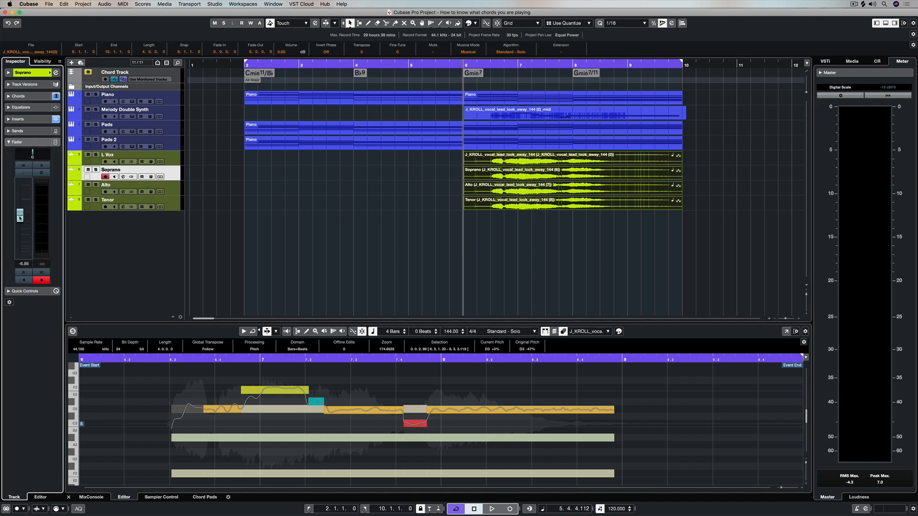
drag(19, 214, 19, 239)
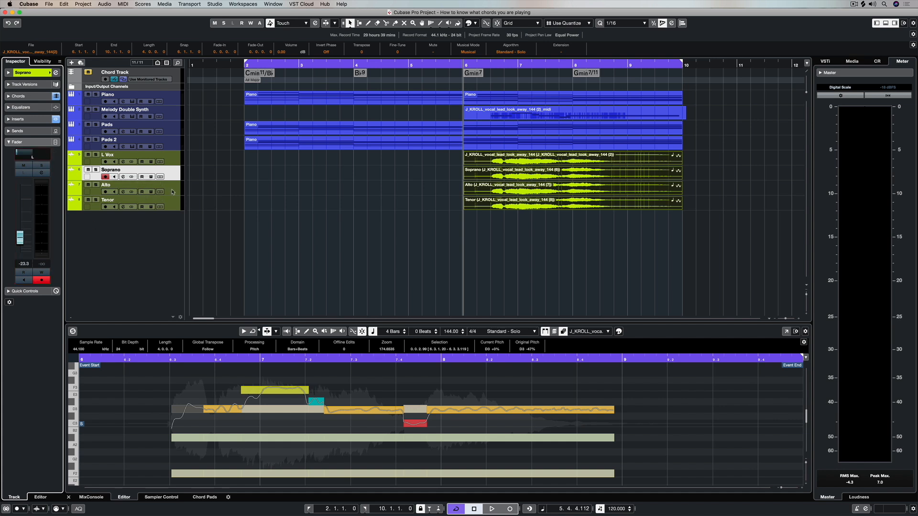
click(107, 184)
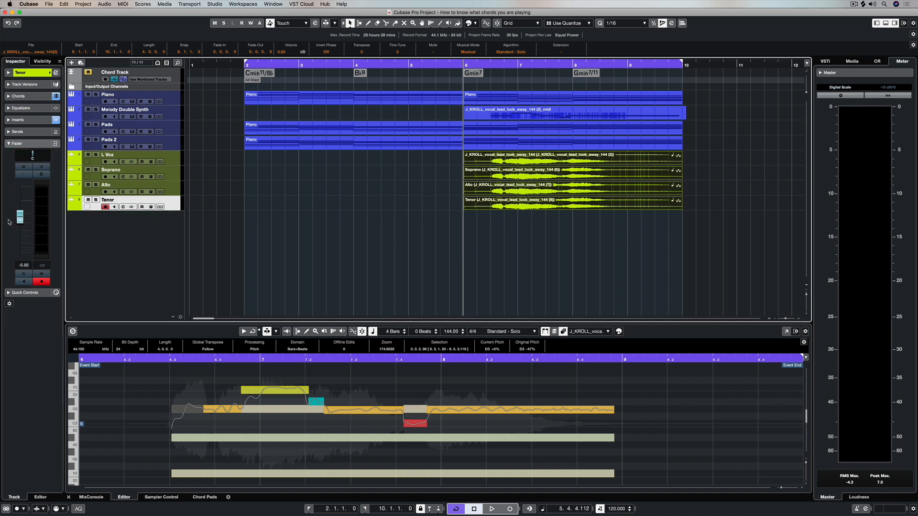
drag(19, 217, 19, 240)
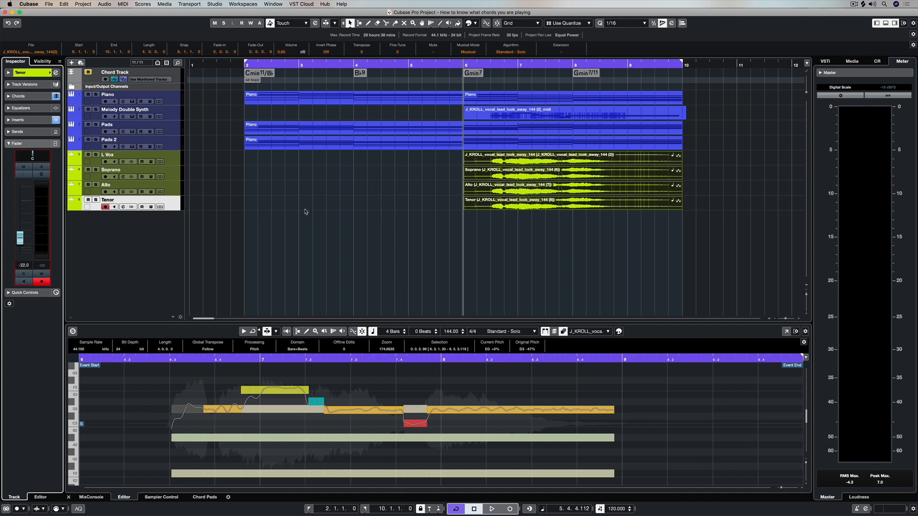
click(490, 509)
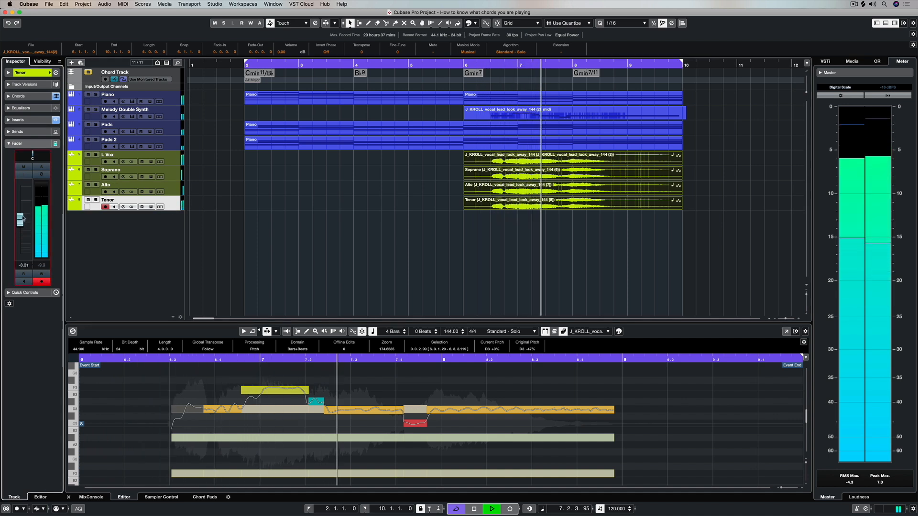
drag(19, 222, 19, 214)
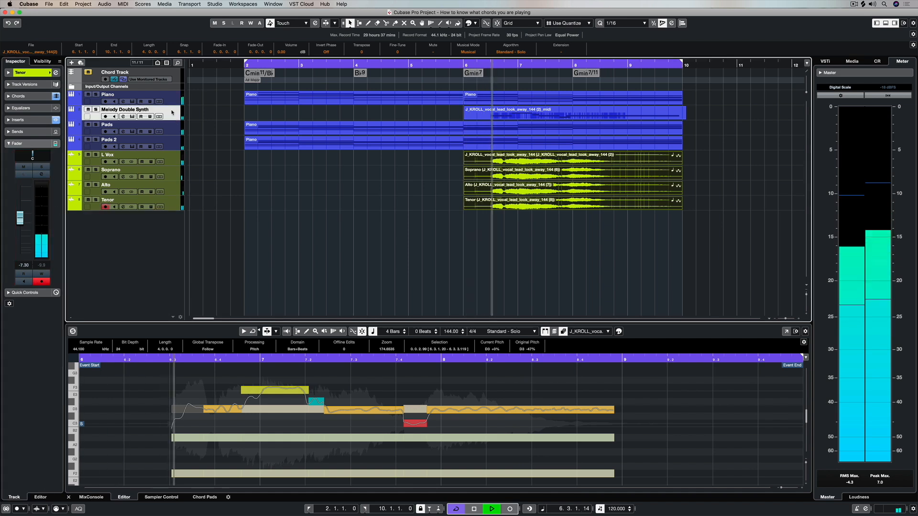
Step: Load the Detuned Saw Lead preset into the Melody Double Synth's Retrologue
click(105, 117)
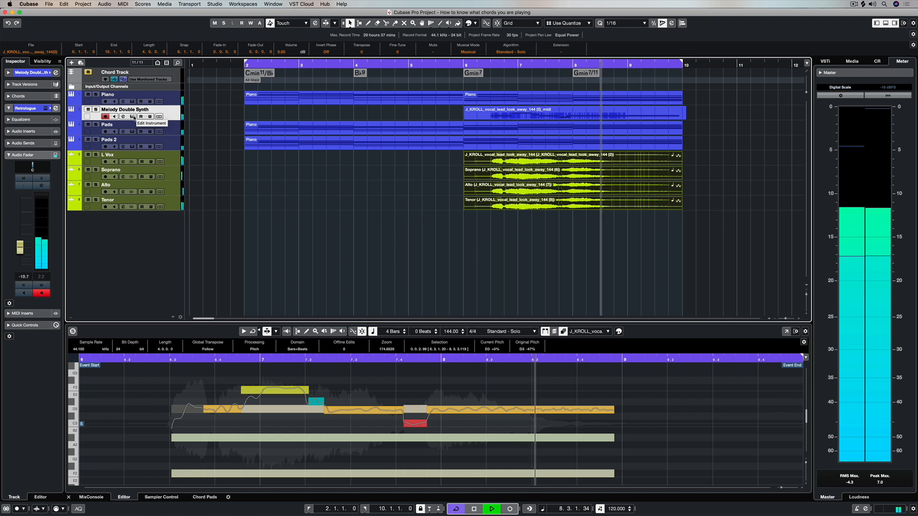
click(123, 117)
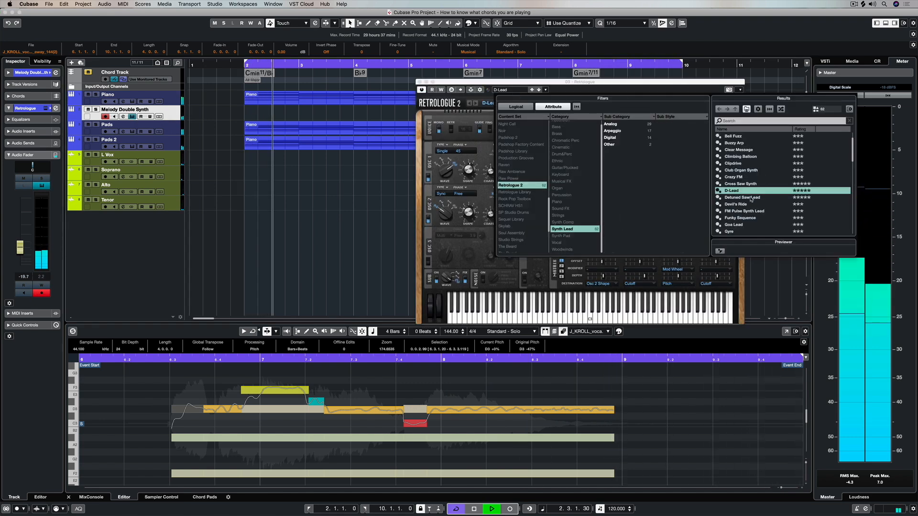
click(749, 197)
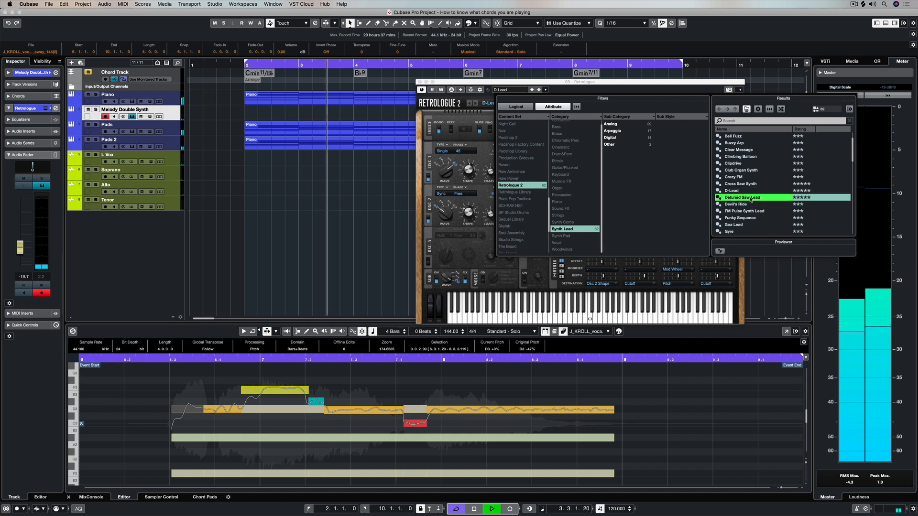
double_click(741, 197)
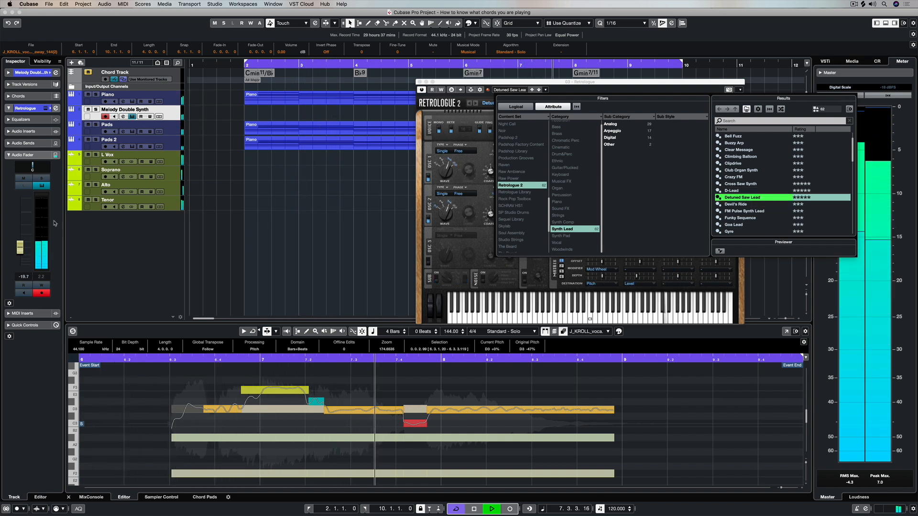
click(728, 89)
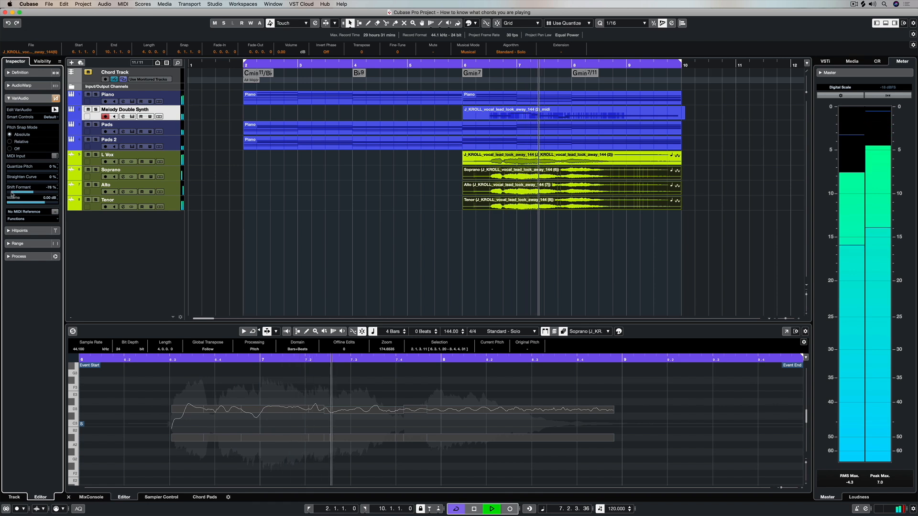
Step: Shift the Soprano voice's formants and straighten its pitch curve
drag(18, 194, 41, 193)
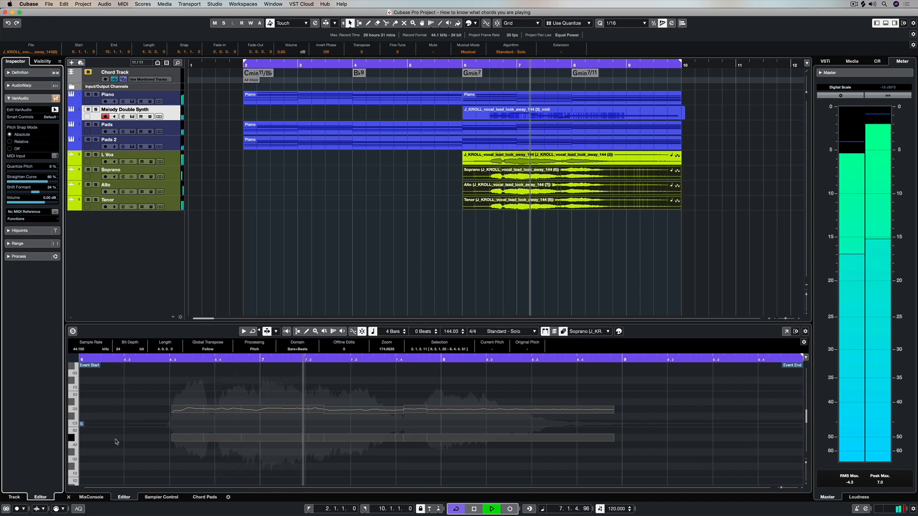
click(91, 497)
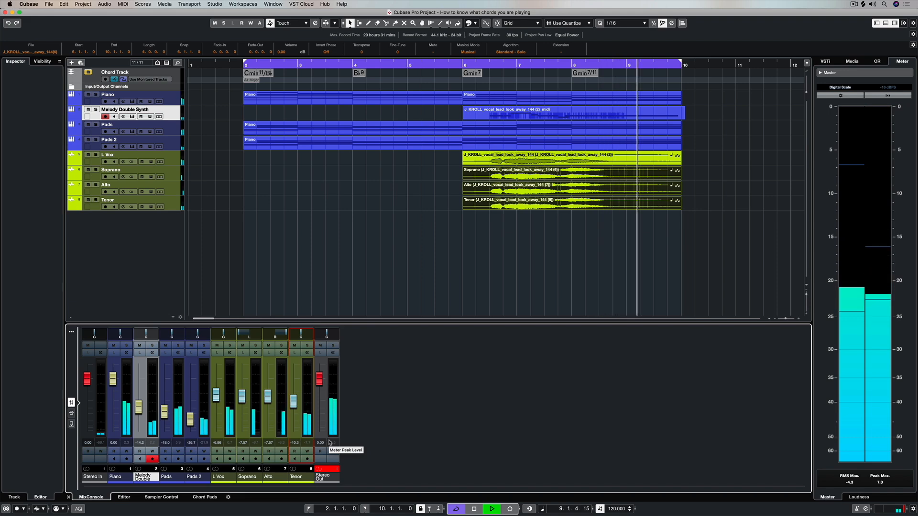
Step: Stop playback near the end of the chord progression
click(491, 508)
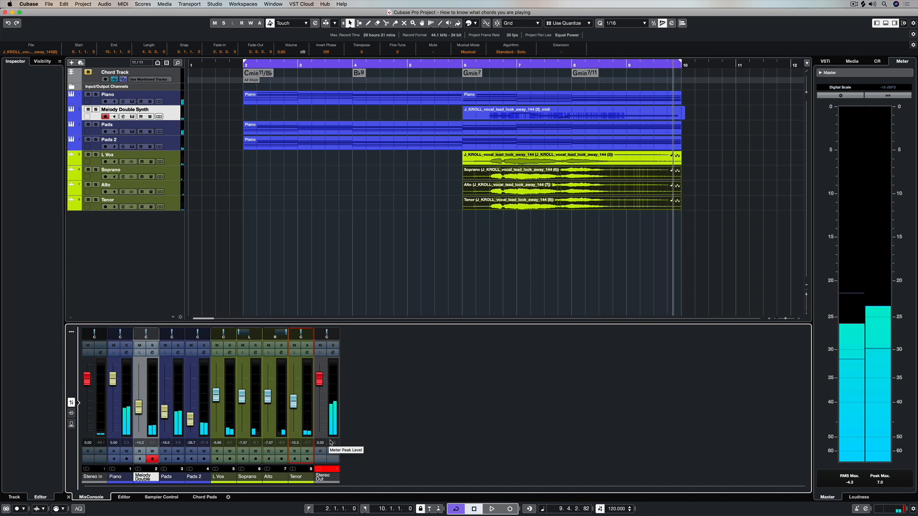